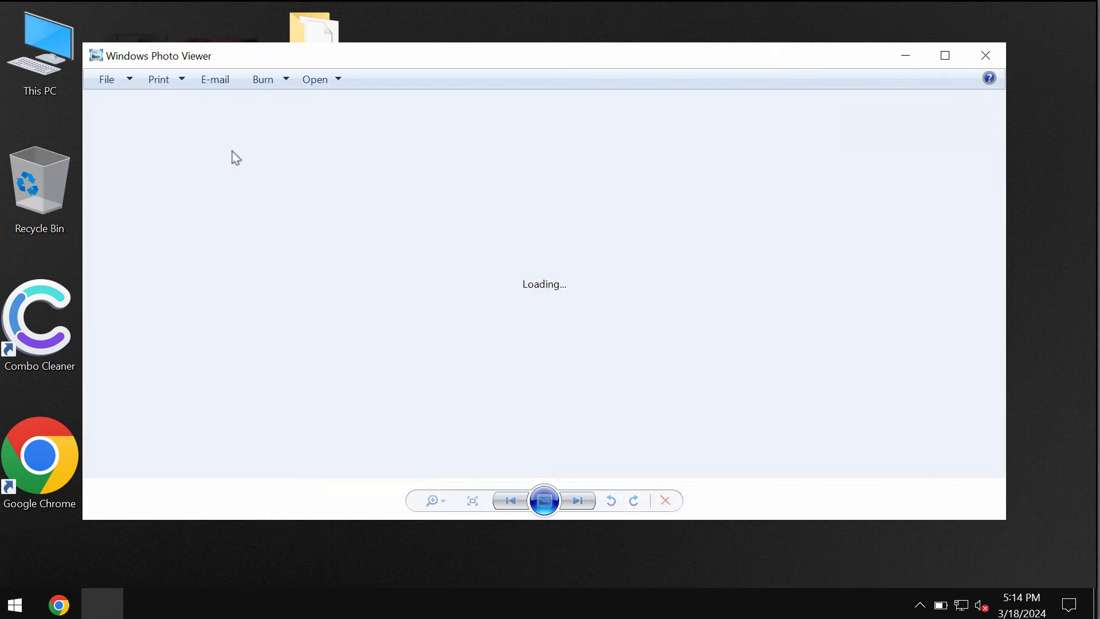
View hamster.jpg from the desktop in Windows Photo Viewer and close the viewer again.
click(986, 55)
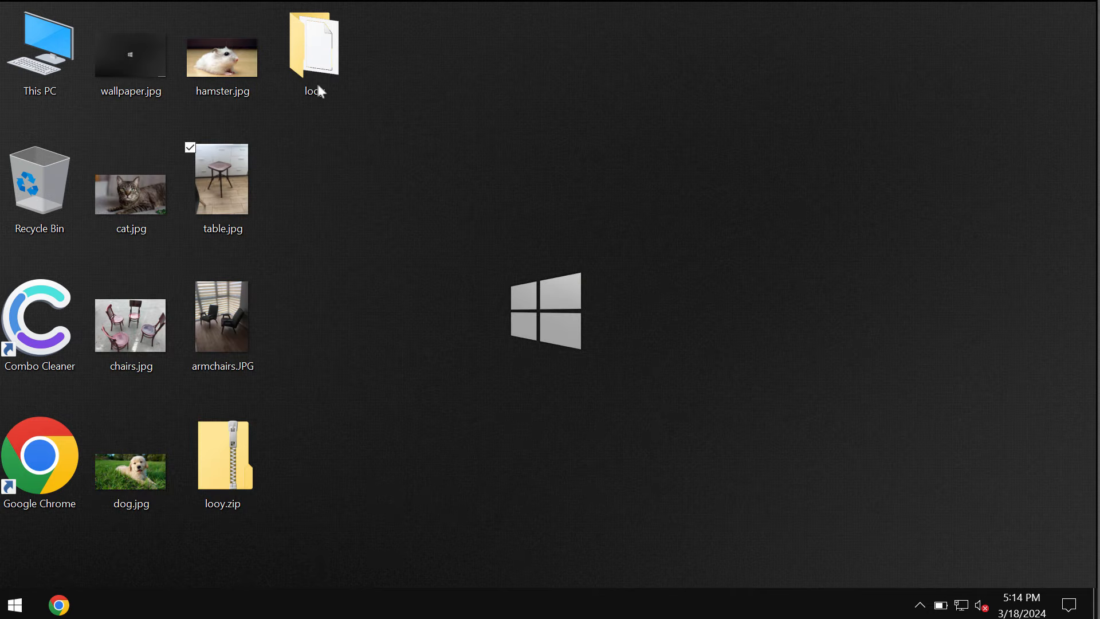
double_click(222, 57)
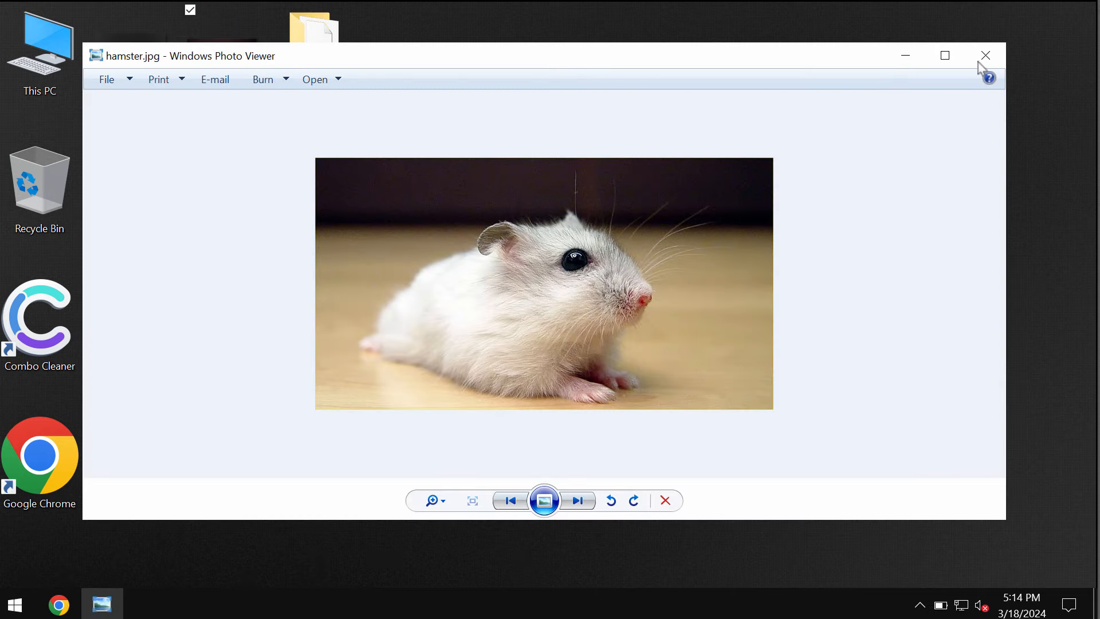
click(986, 55)
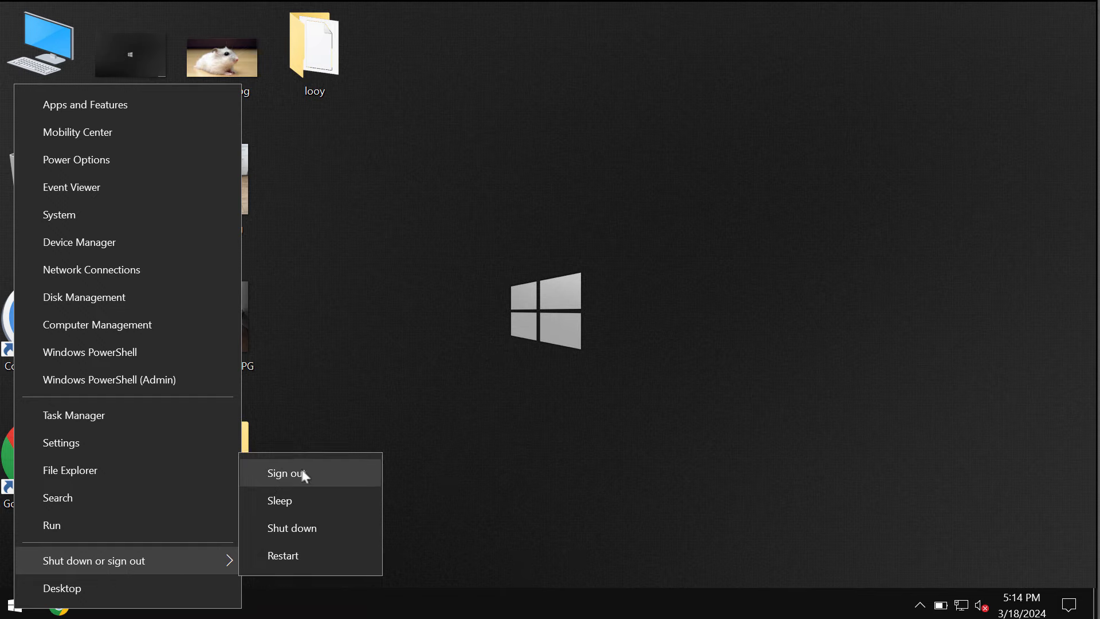
Sign out of Windows and sign back in from the lock screen to the desktop.
click(290, 472)
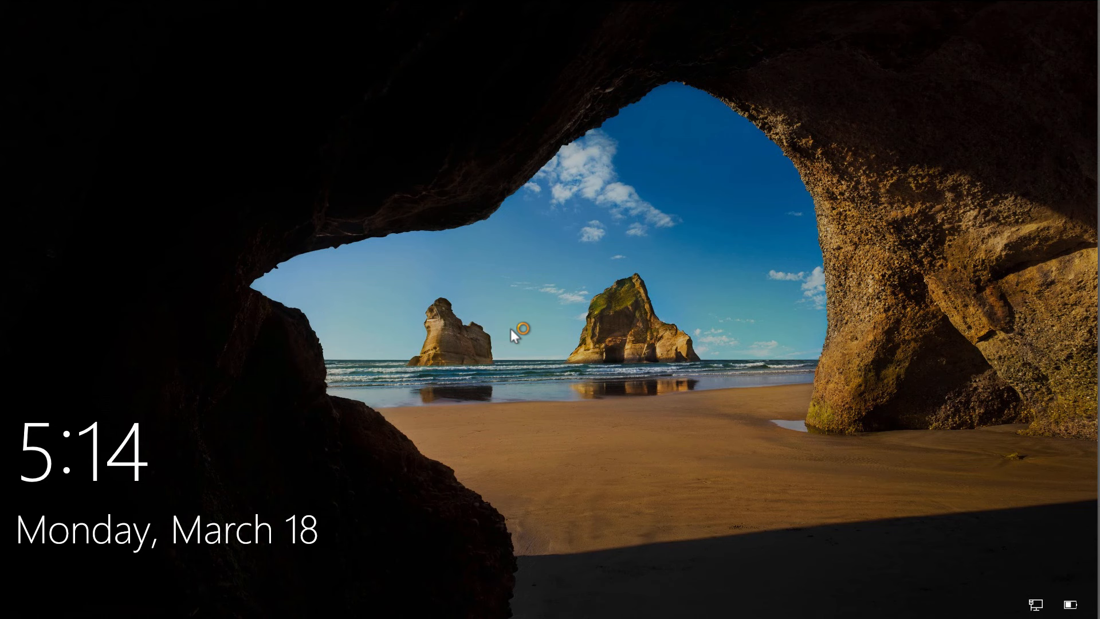
click(519, 334)
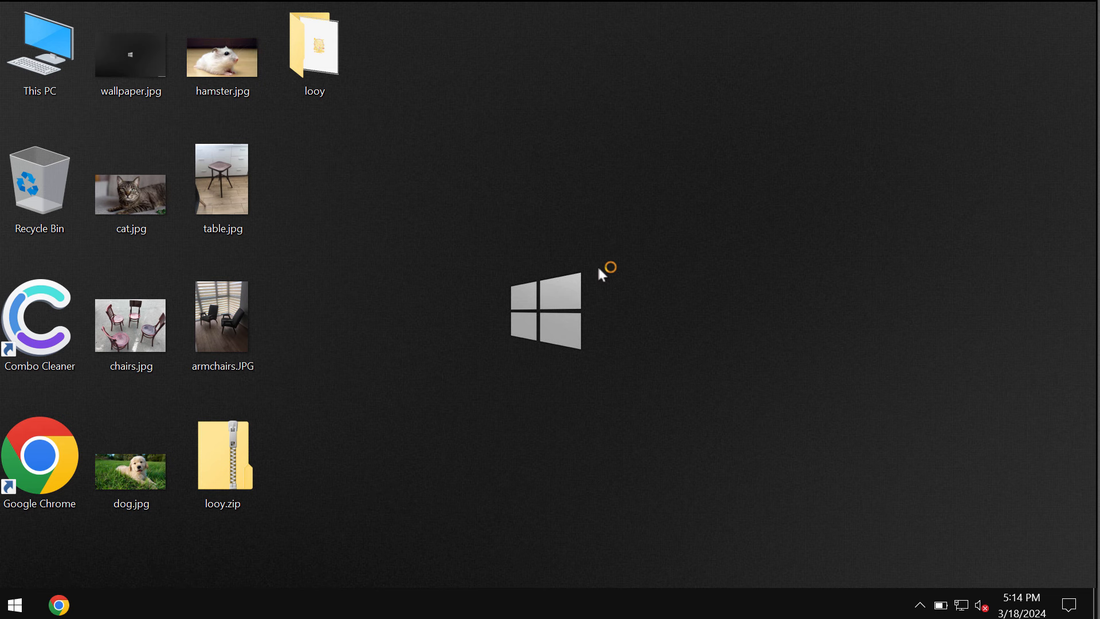
mouse_move(576, 176)
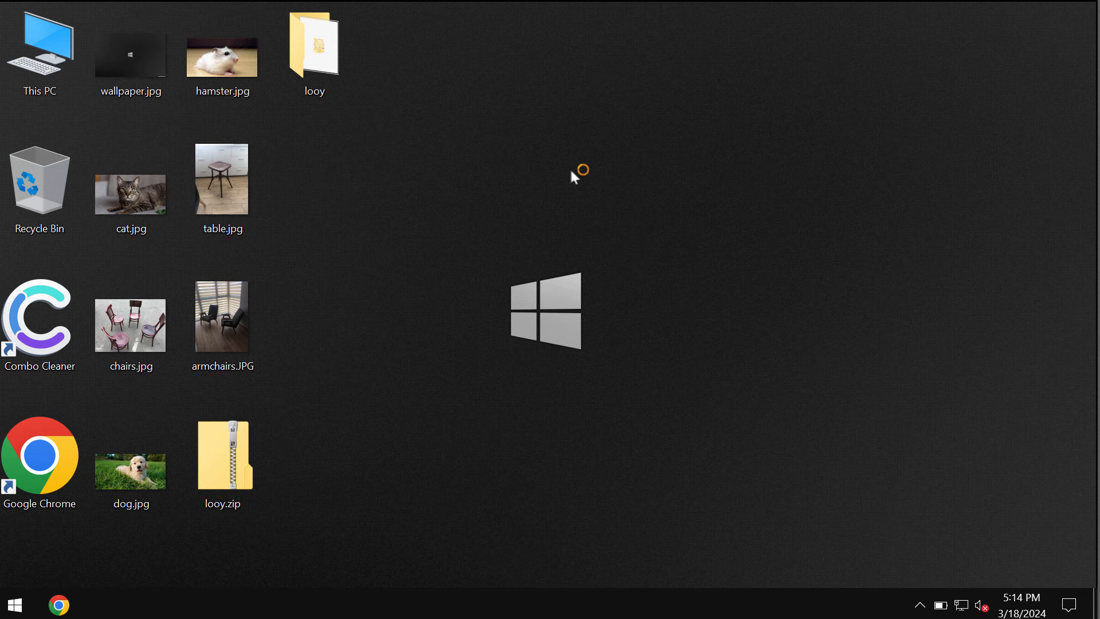
mouse_move(469, 163)
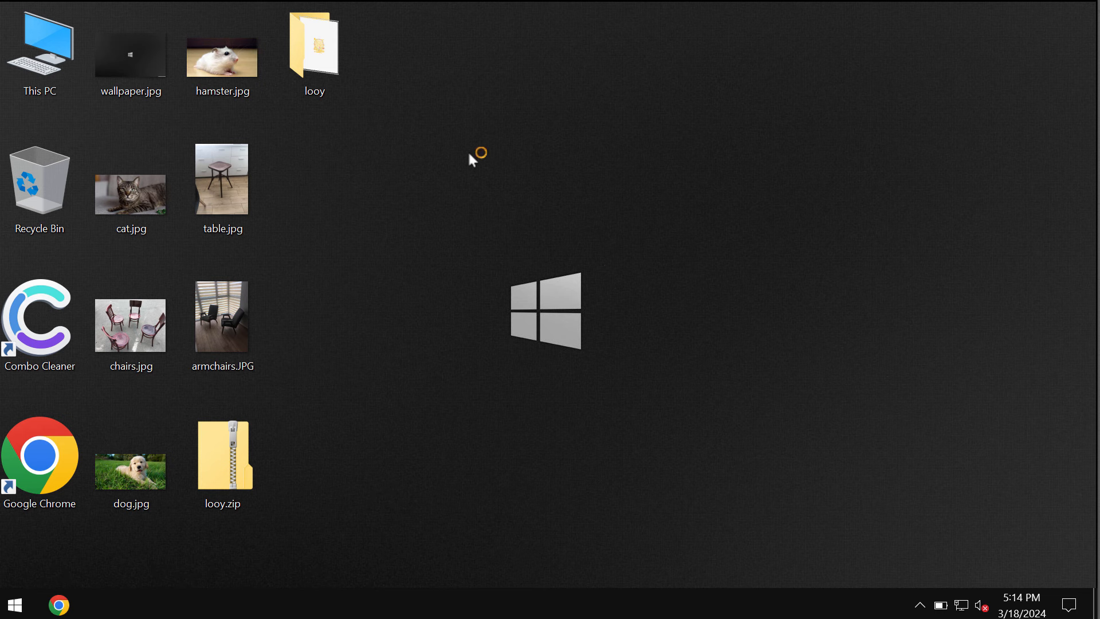
mouse_move(433, 127)
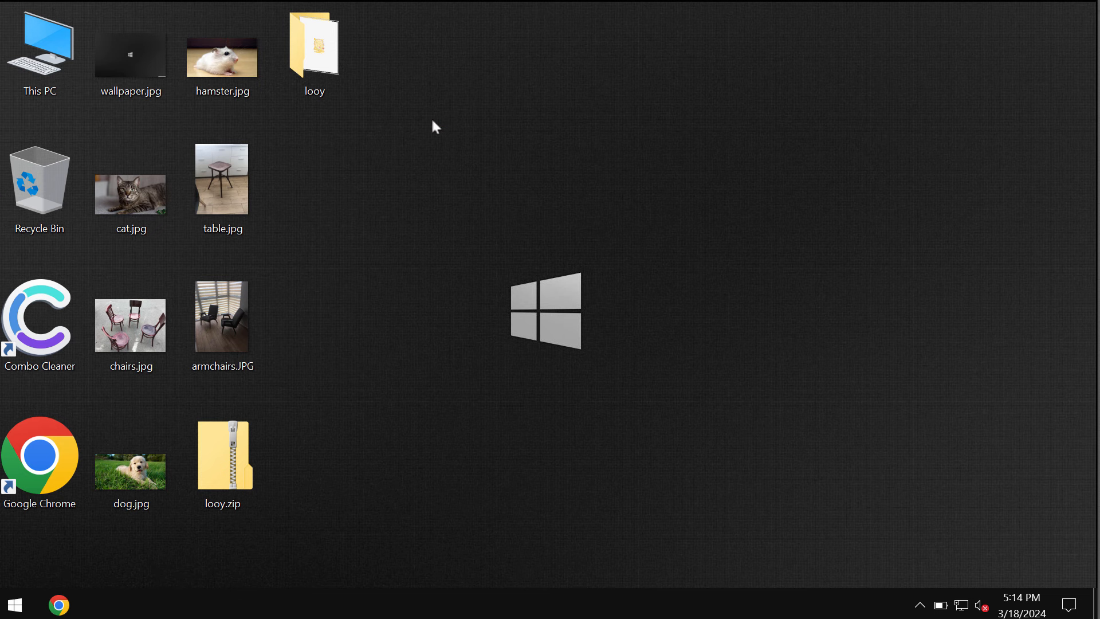
mouse_move(328, 170)
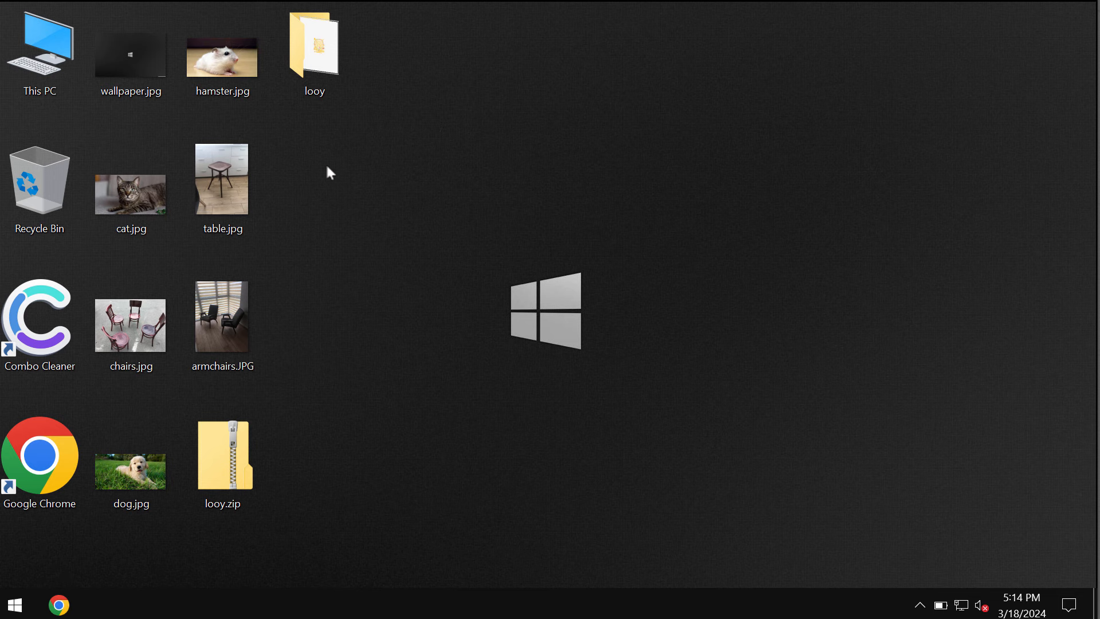
double_click(222, 179)
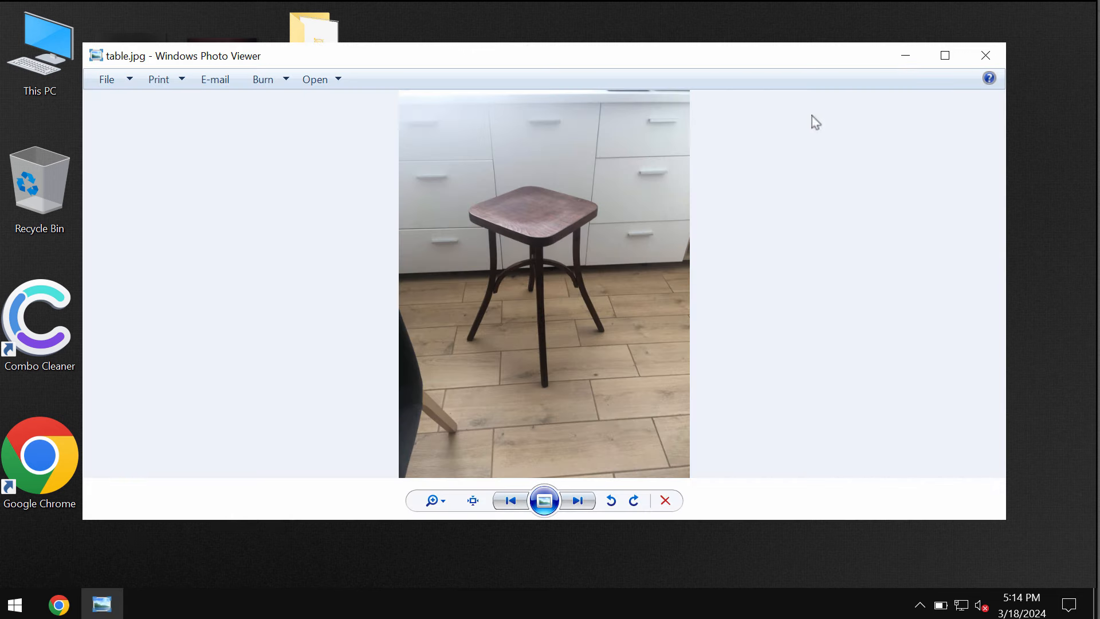
click(986, 55)
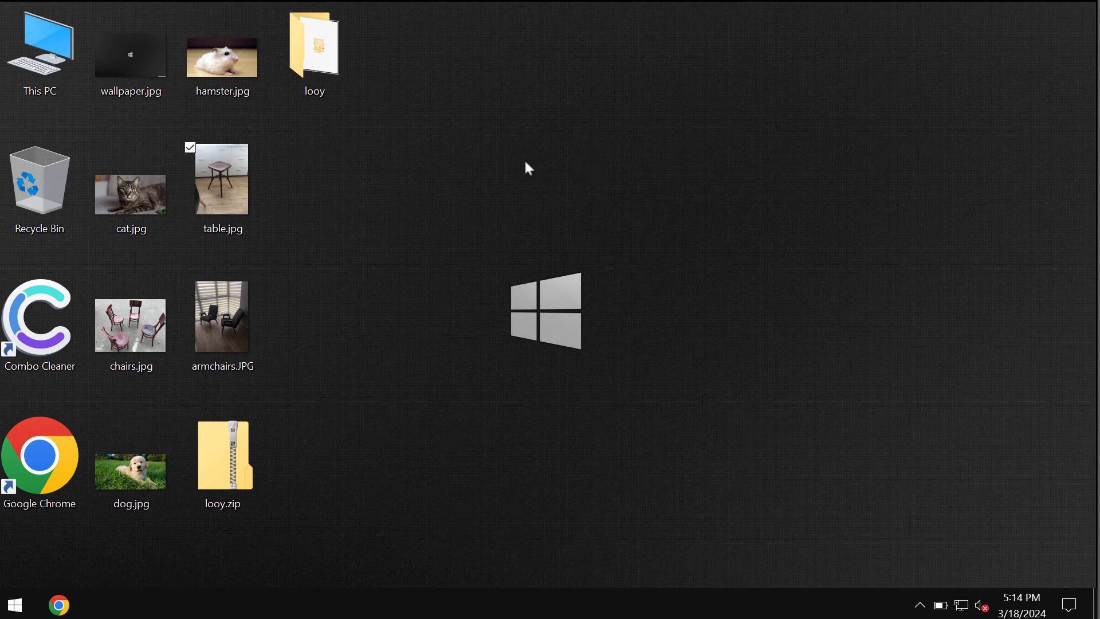
mouse_move(340, 191)
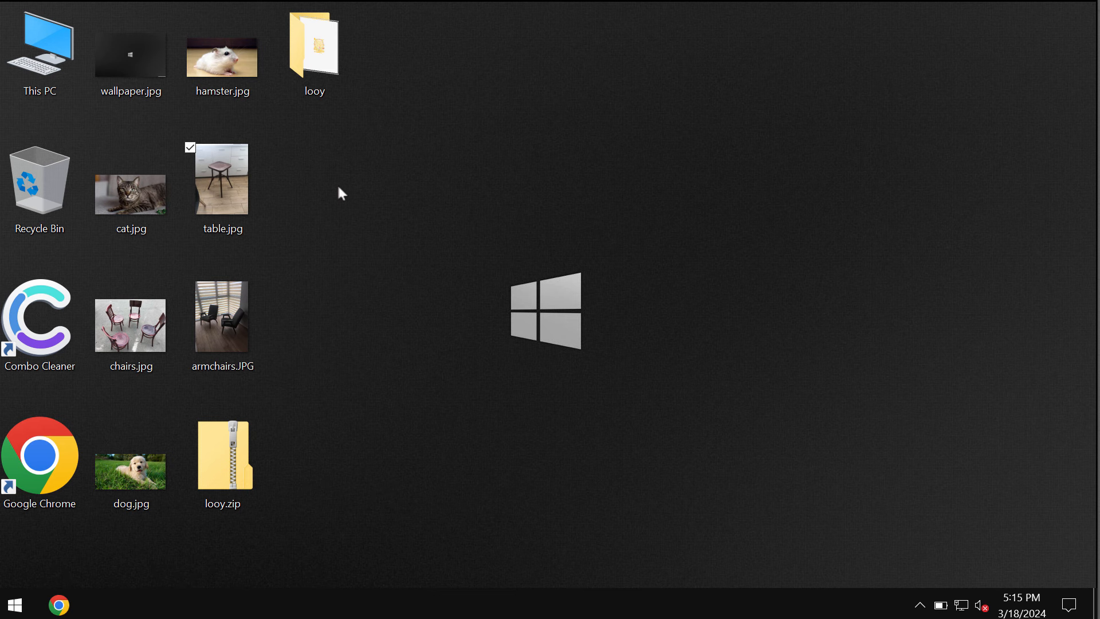
mouse_move(289, 107)
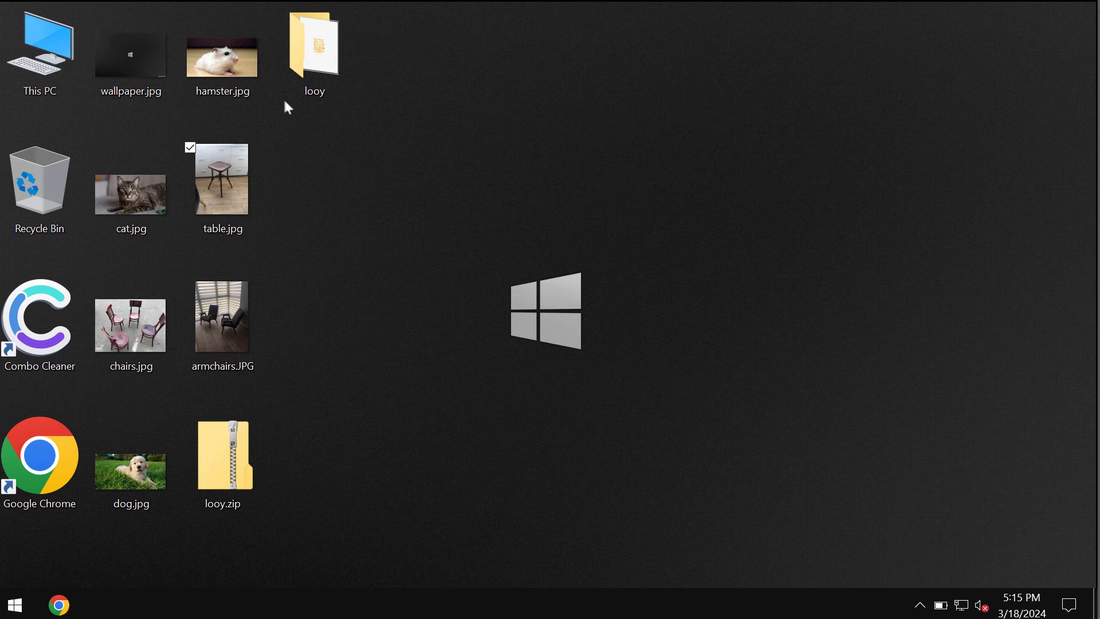
mouse_move(410, 117)
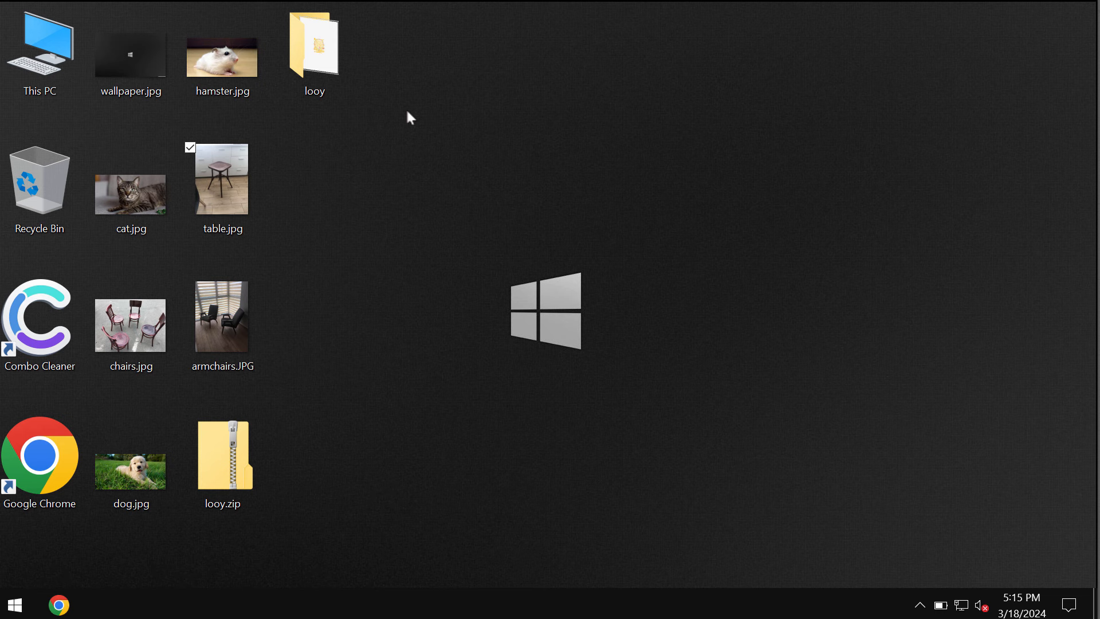
mouse_move(321, 140)
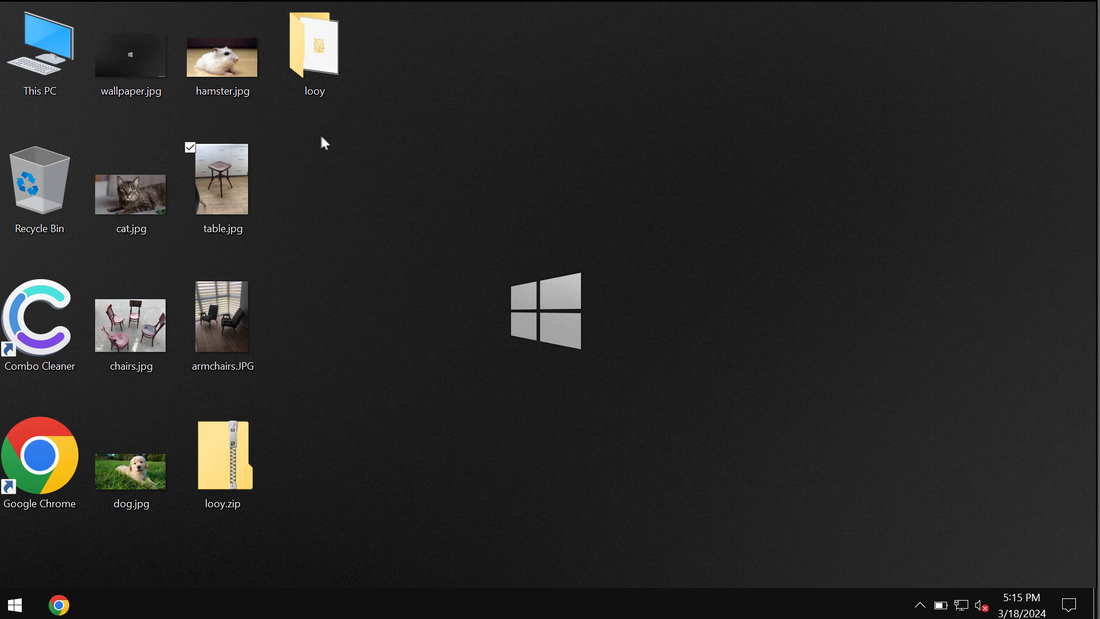
mouse_move(481, 598)
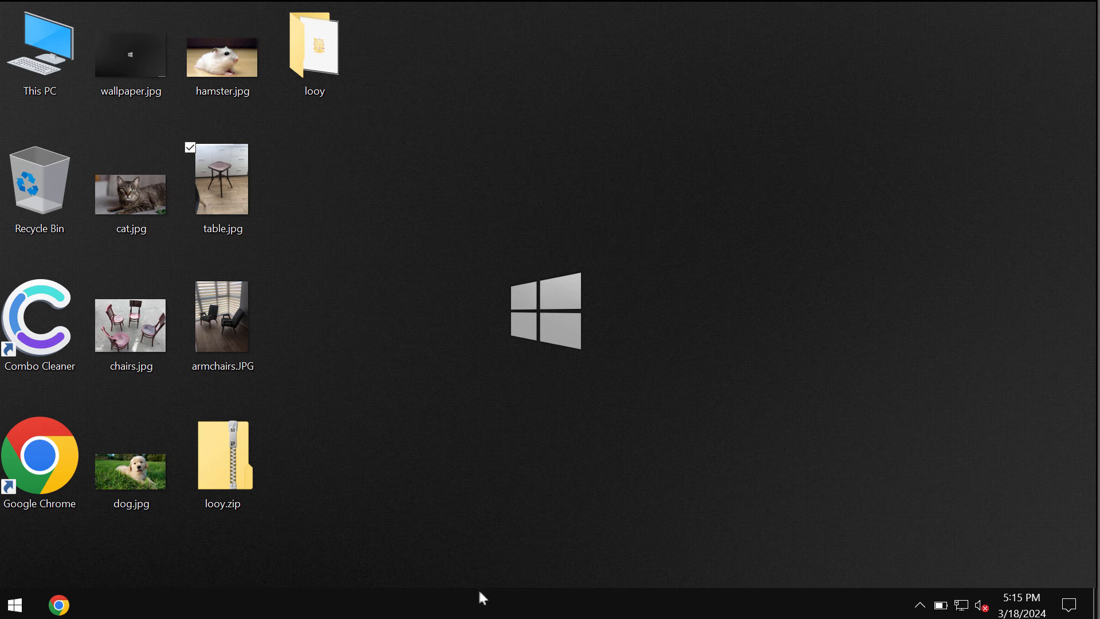
In Task Manager's Processes list, select the suspicious hash-named background process (b43118f…).
right_click(481, 598)
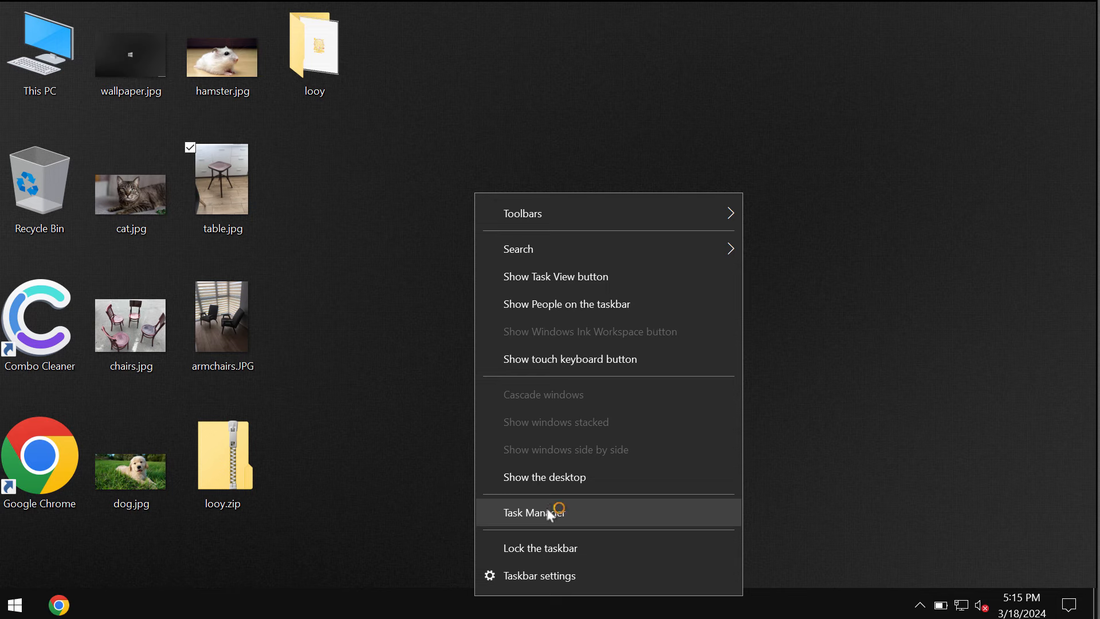
click(534, 512)
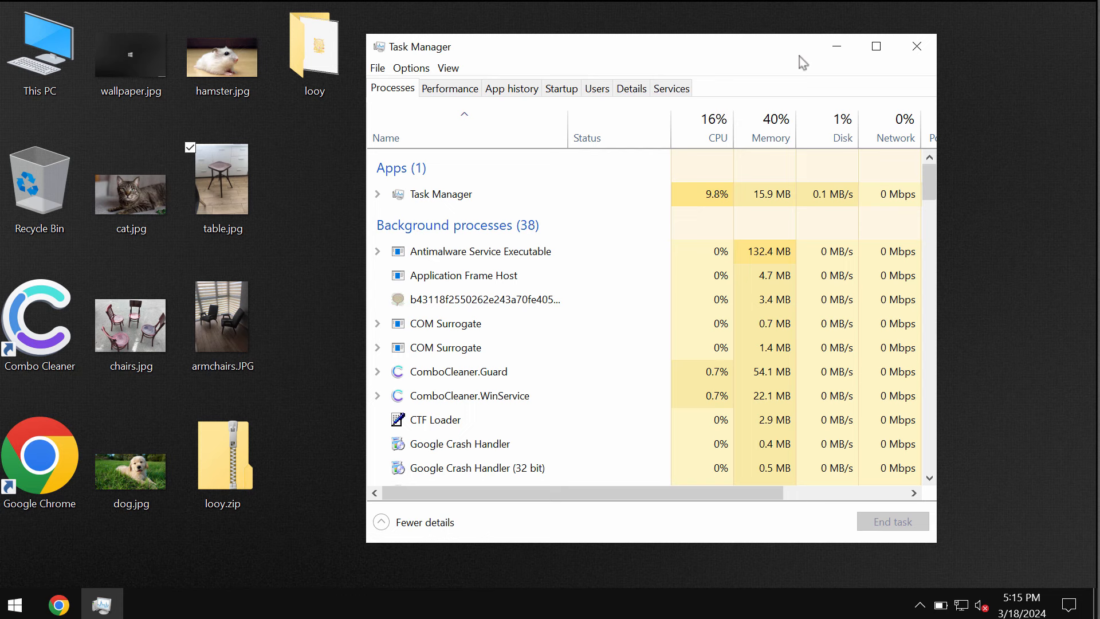
mouse_move(618, 250)
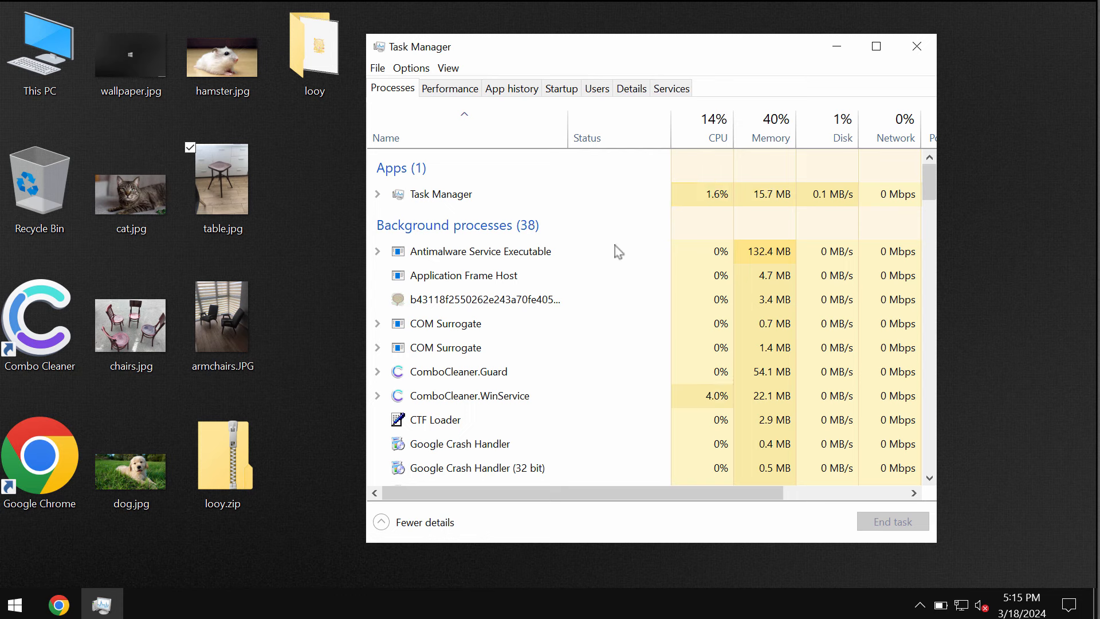
click(507, 300)
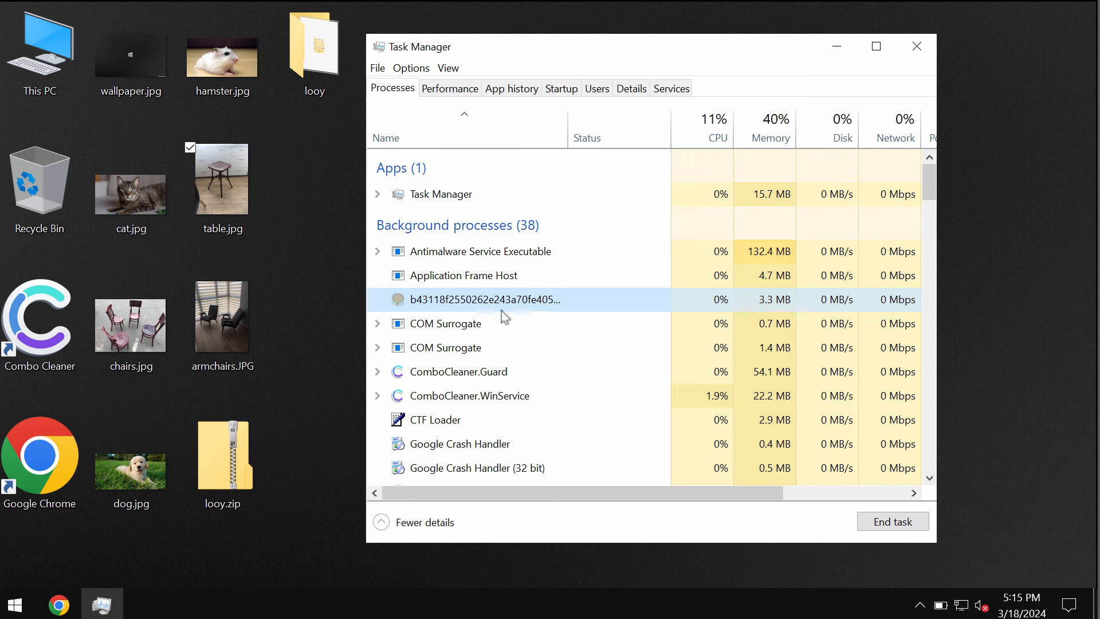
mouse_move(509, 278)
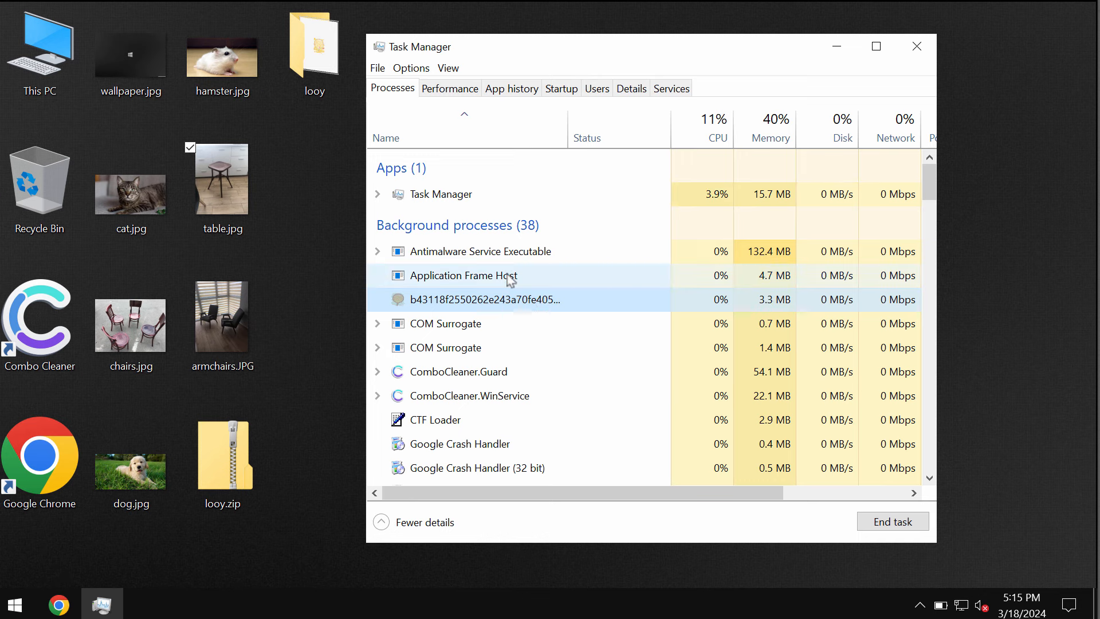
click(506, 301)
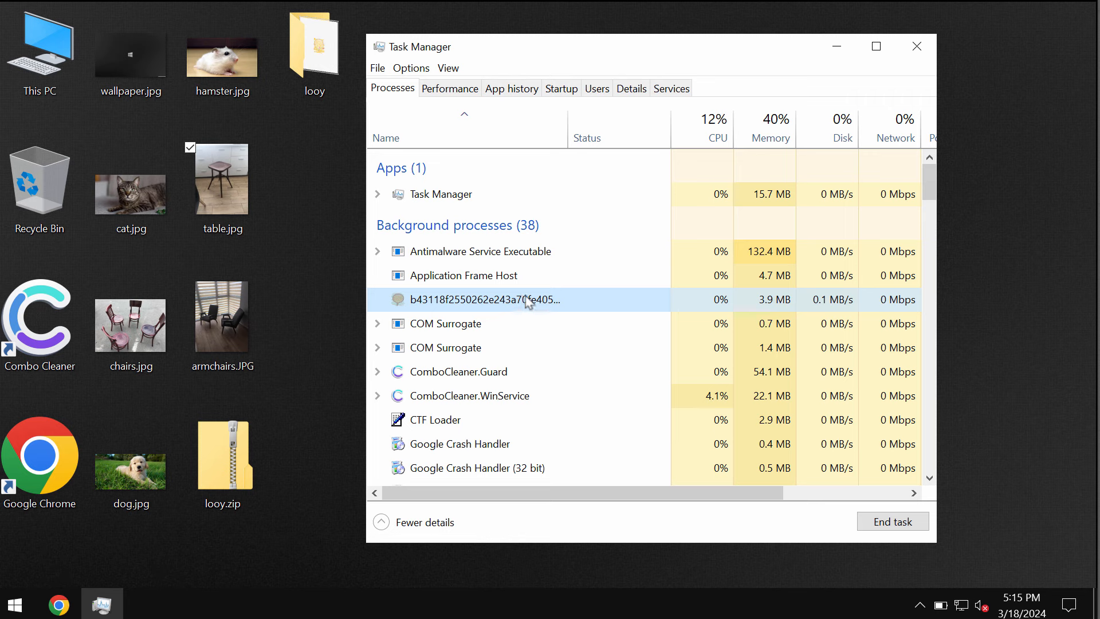
mouse_move(911, 96)
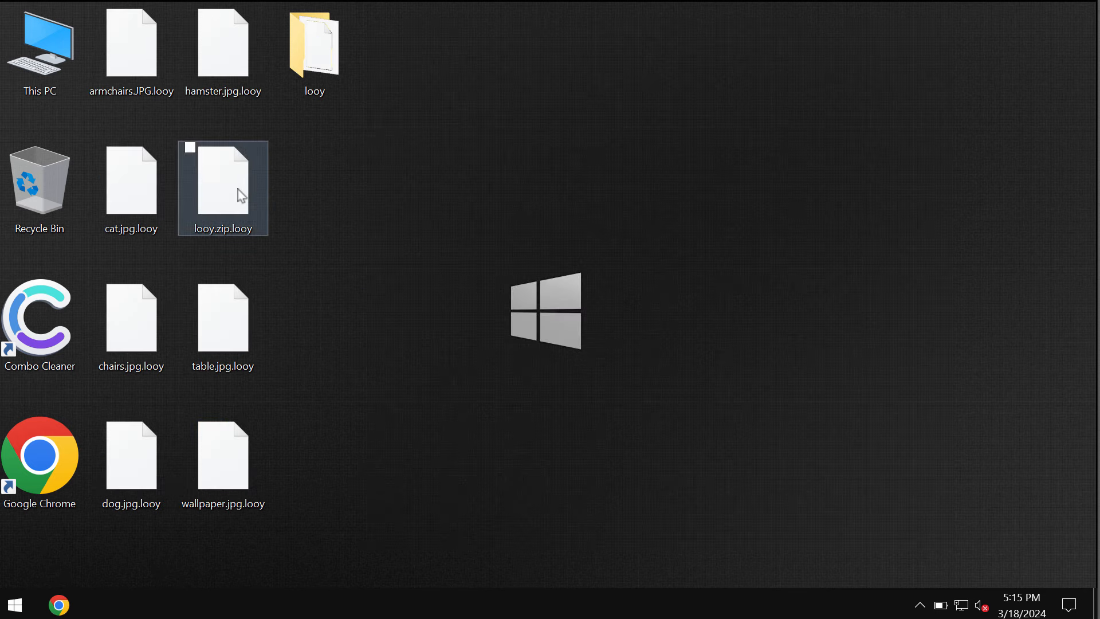
double_click(223, 183)
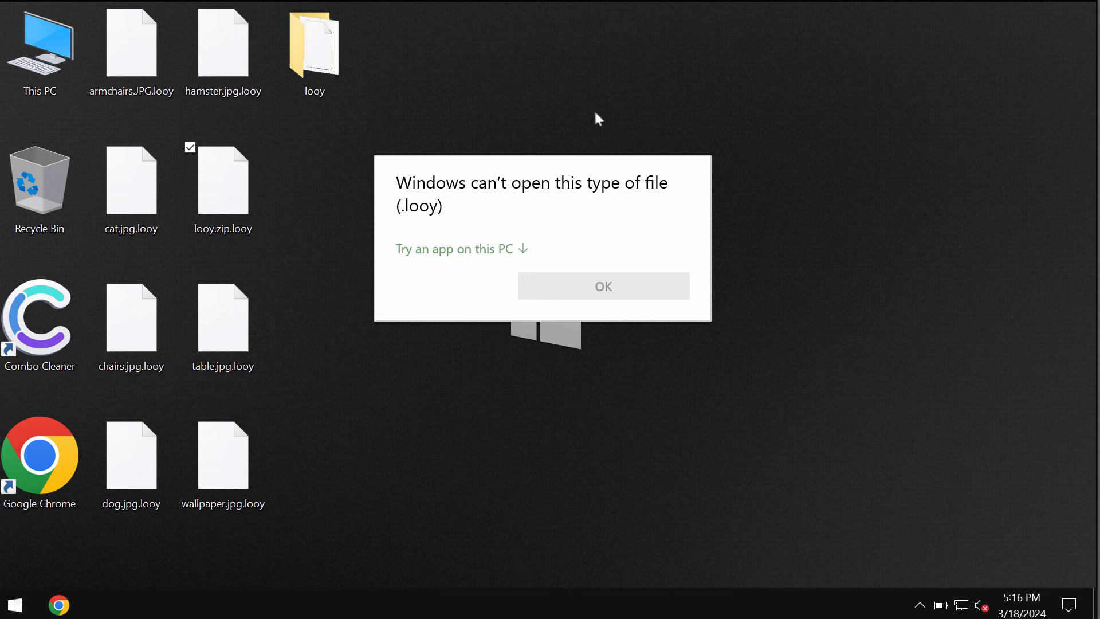
click(603, 287)
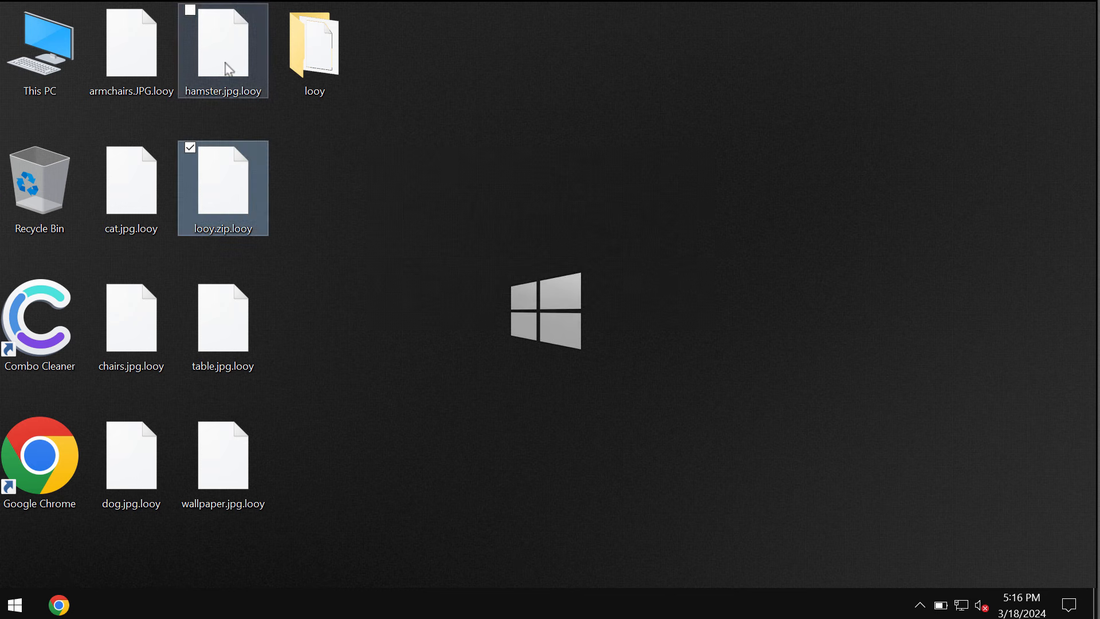
double_click(224, 46)
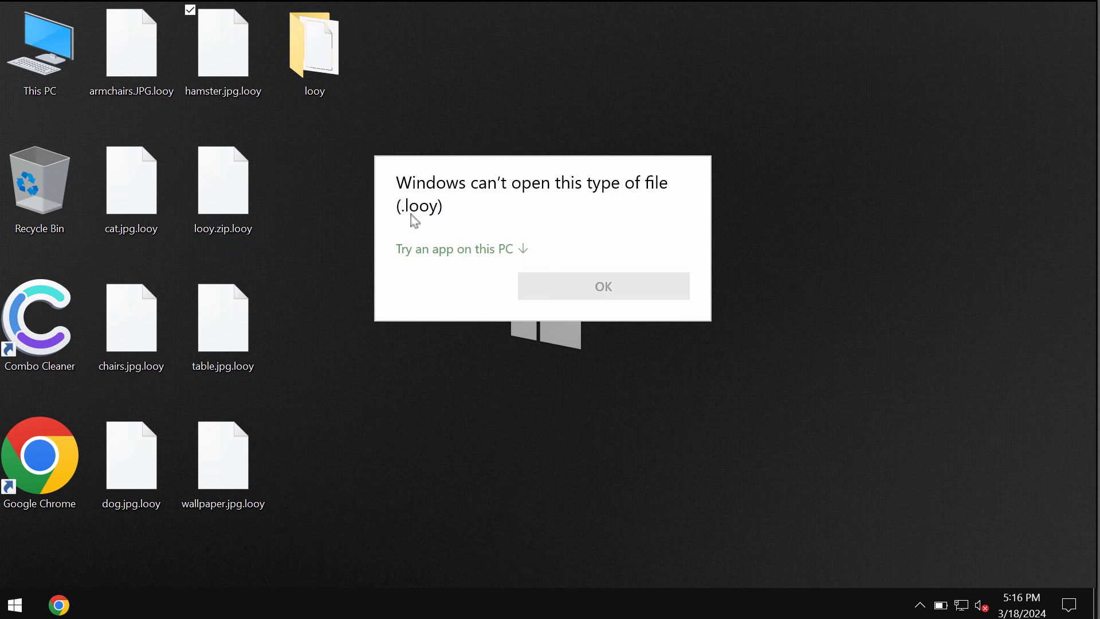
click(603, 287)
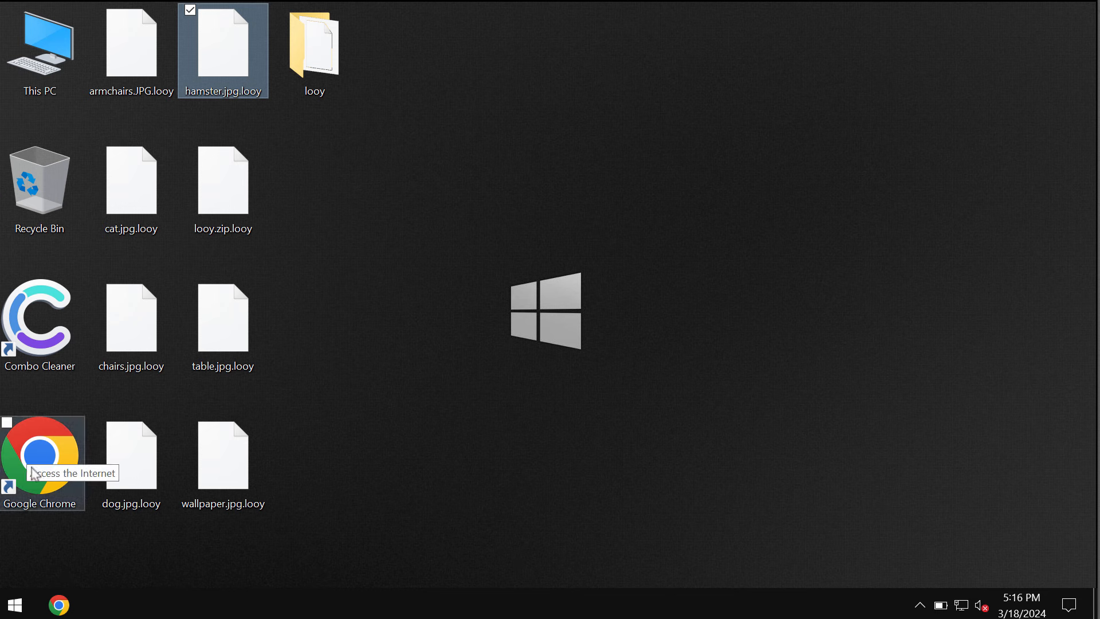
click(40, 464)
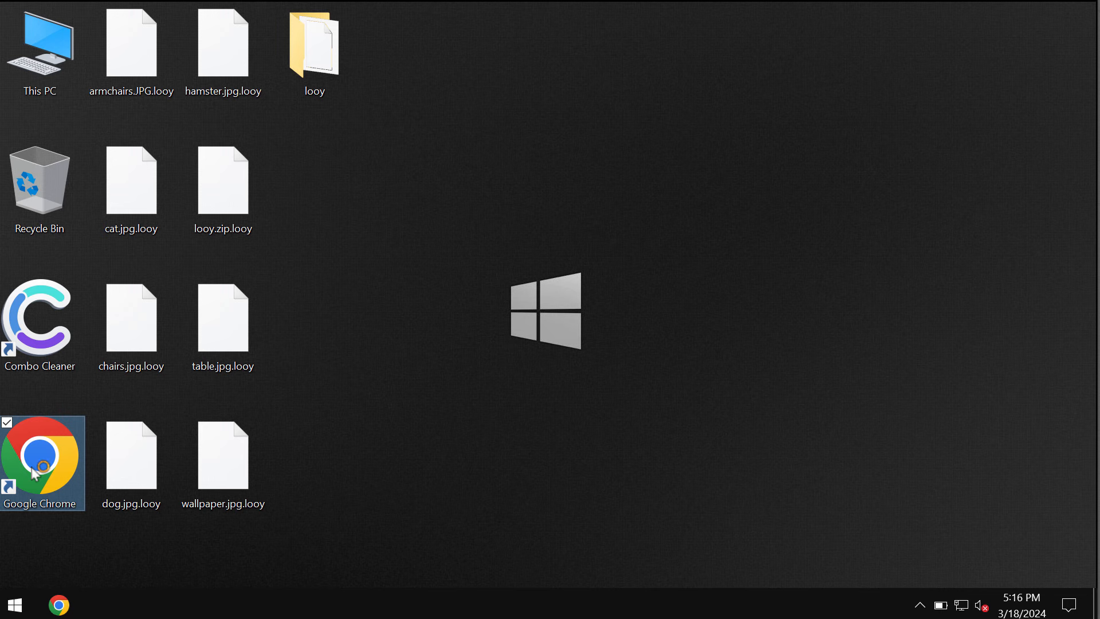
double_click(40, 456)
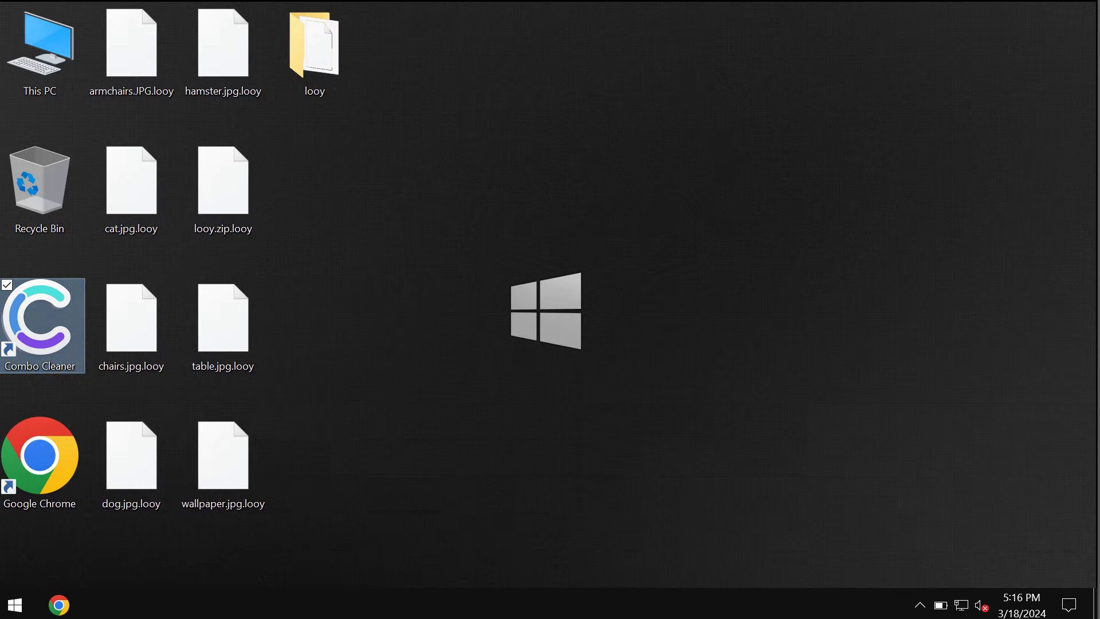
Launch Combo Cleaner from the desktop and start a Quick Scan.
double_click(39, 325)
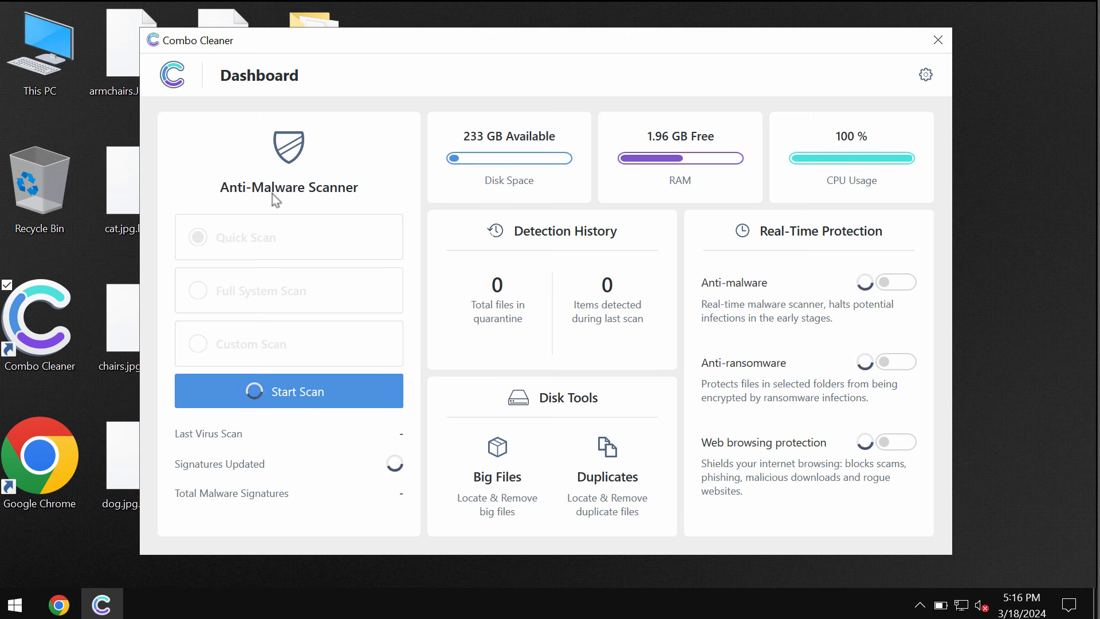
mouse_move(238, 260)
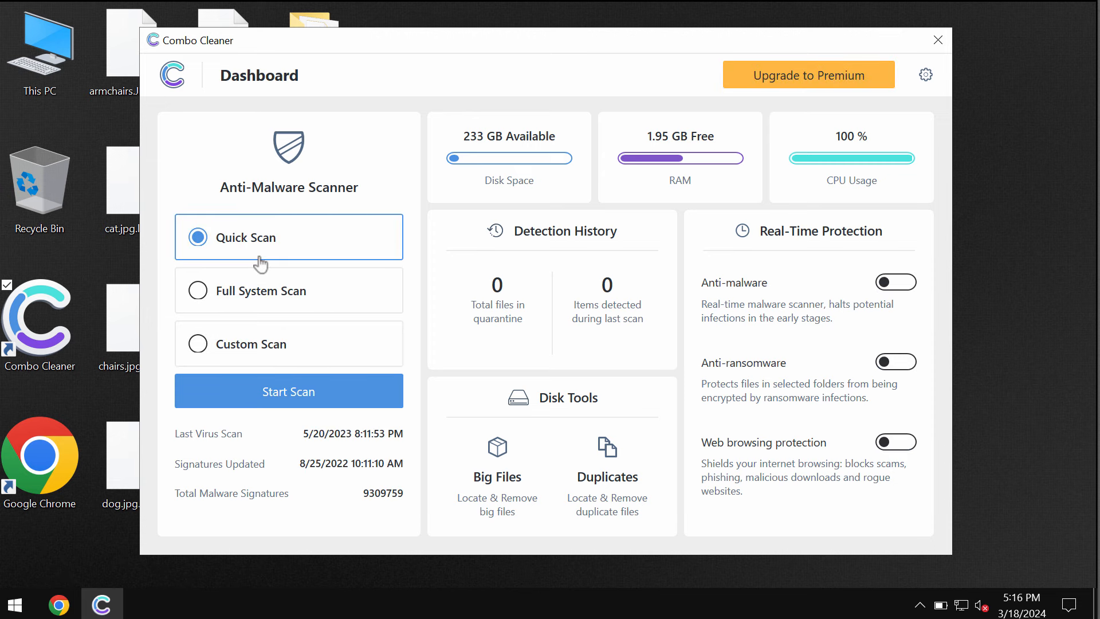
click(288, 391)
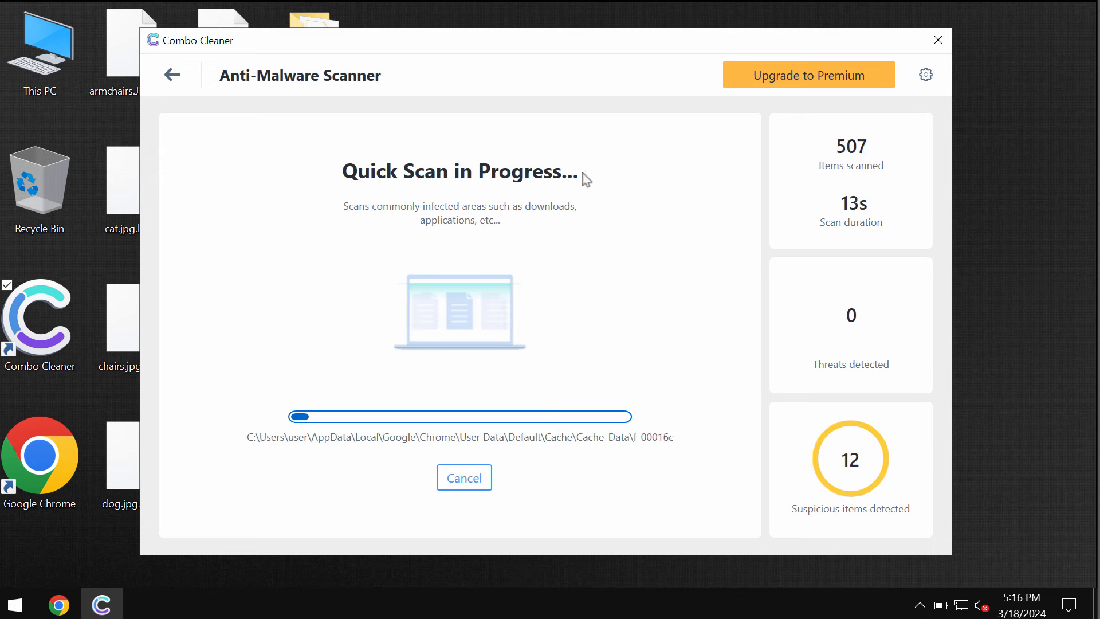
mouse_move(756, 146)
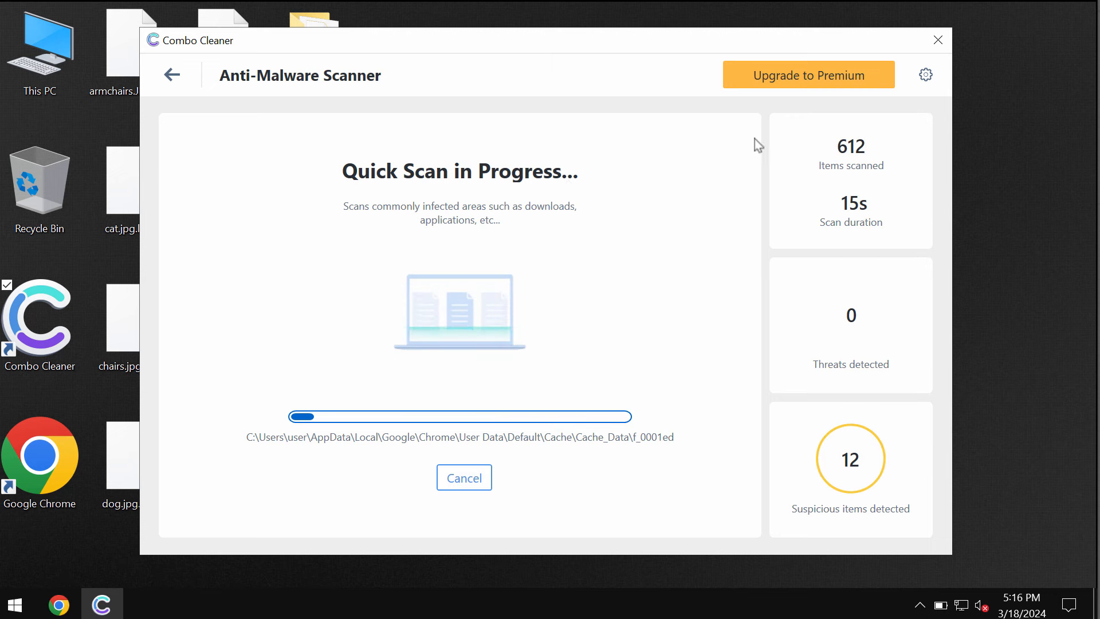
mouse_move(613, 102)
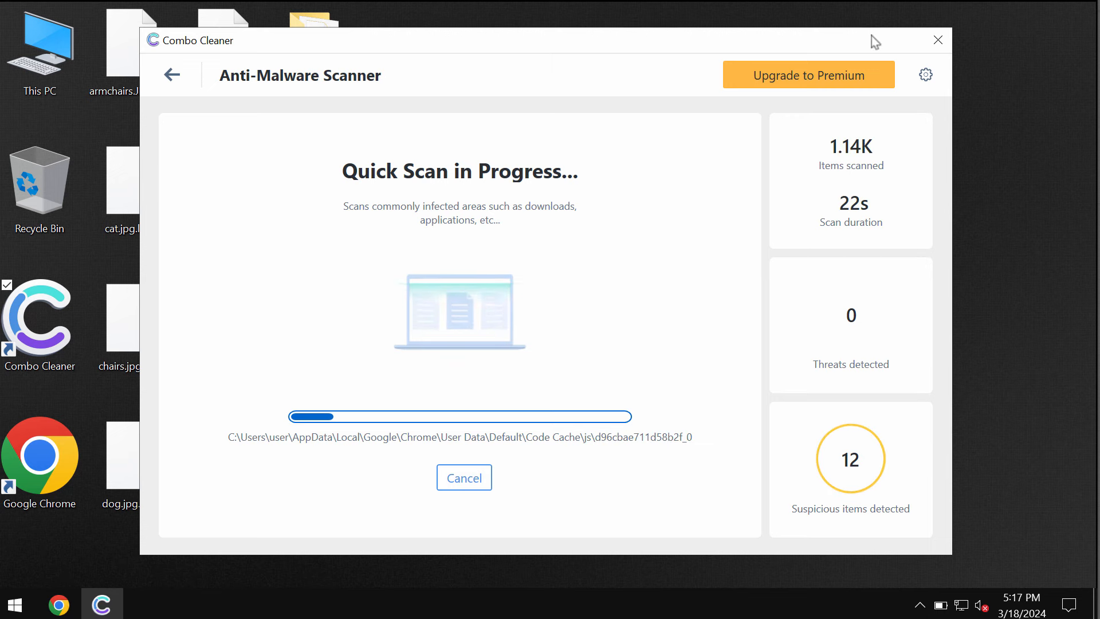
mouse_move(818, 98)
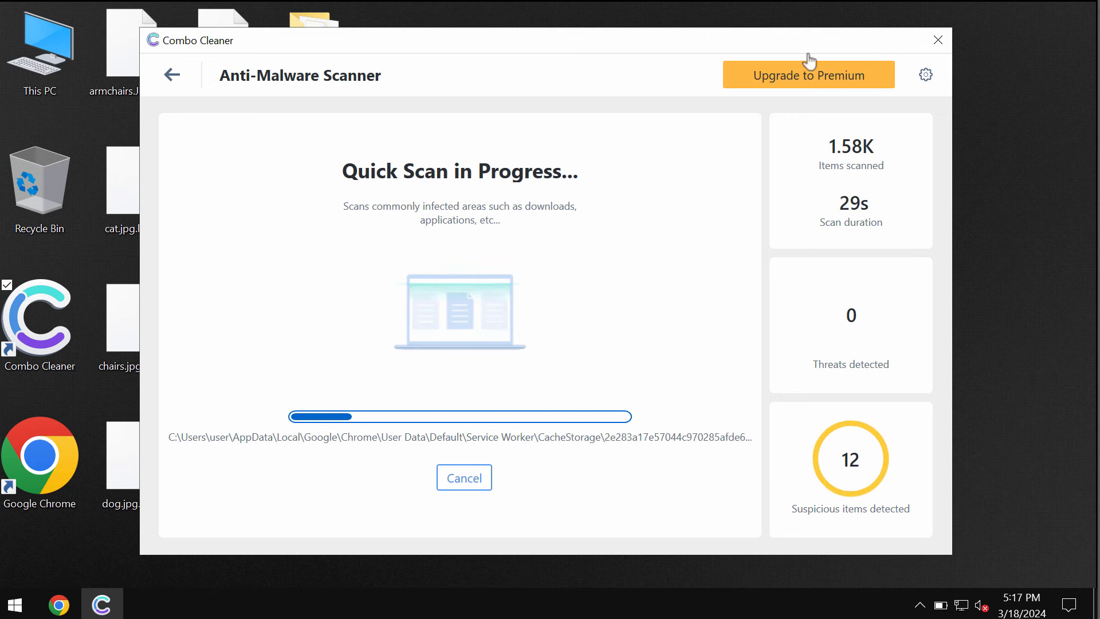
mouse_move(927, 78)
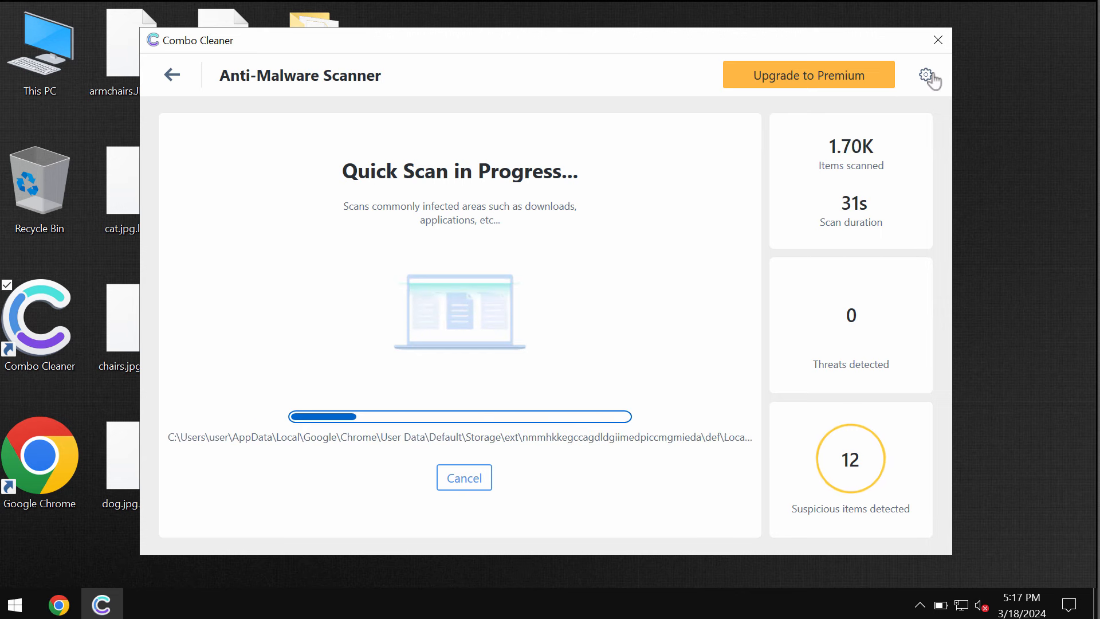
click(927, 75)
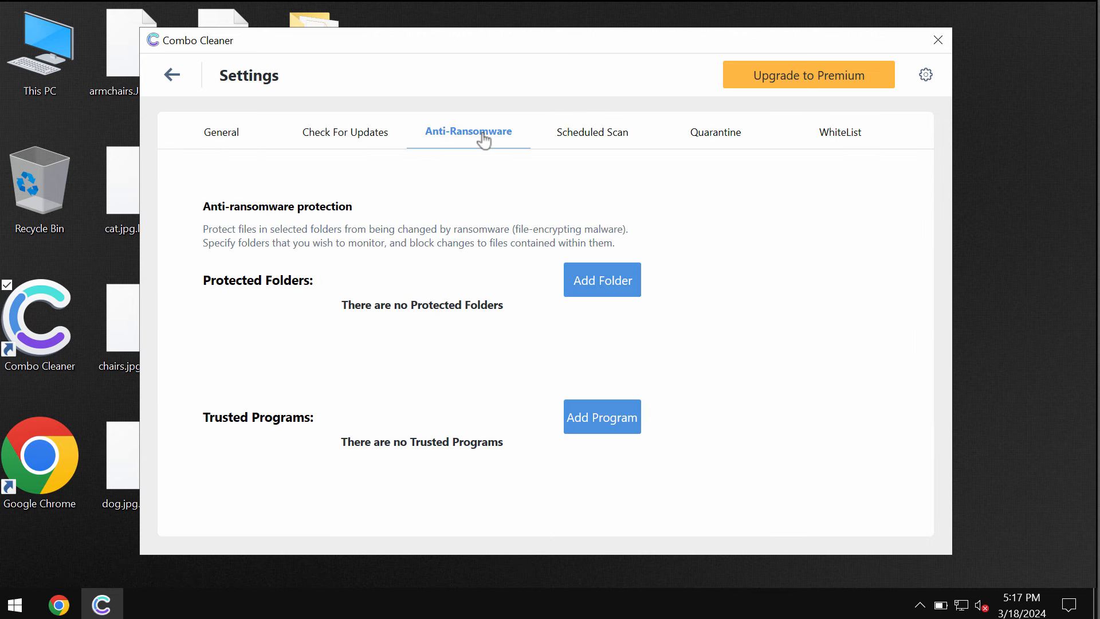
mouse_move(605, 287)
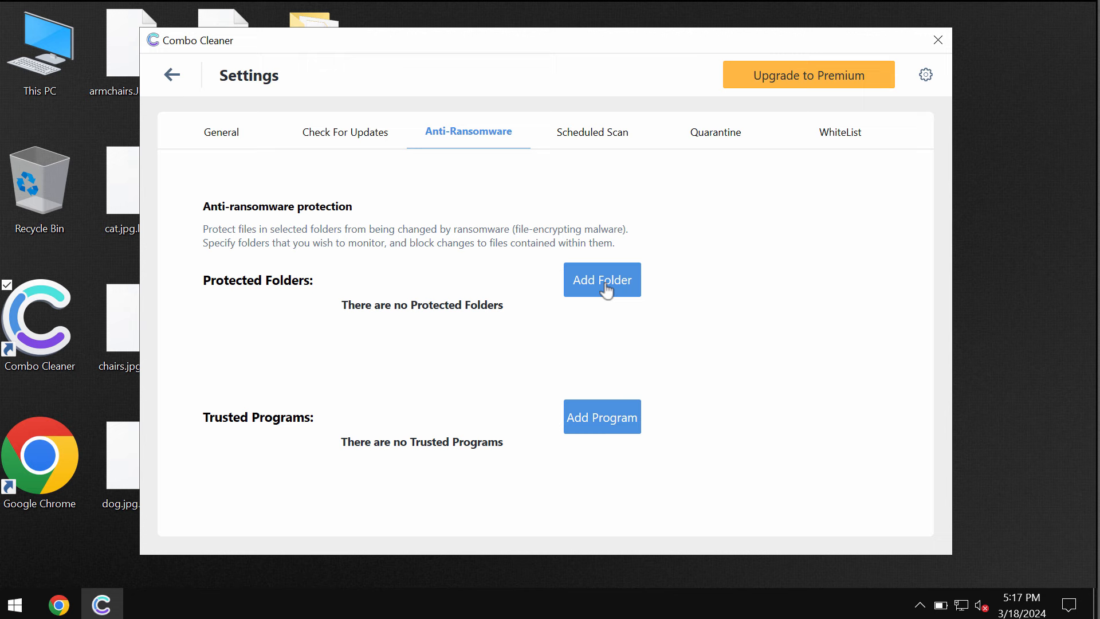
mouse_move(124, 18)
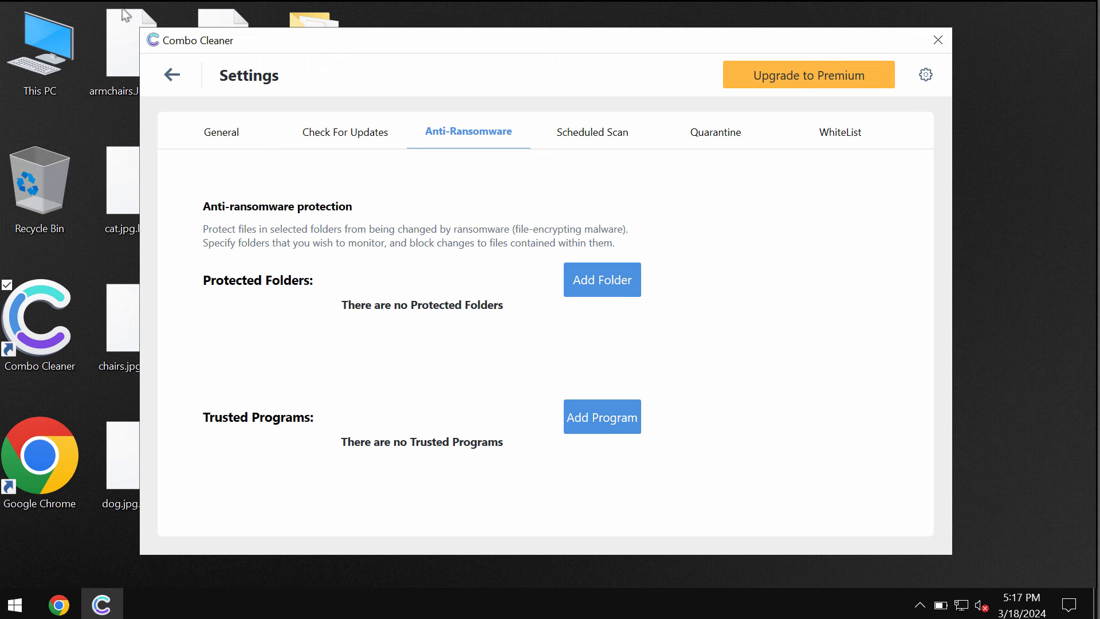
click(171, 75)
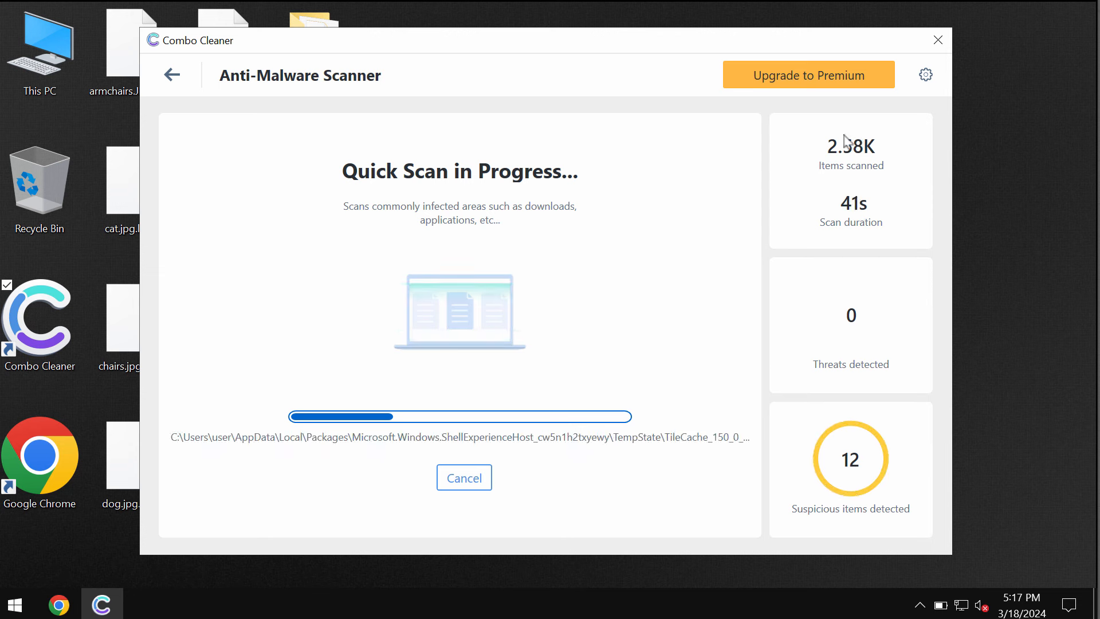
mouse_move(865, 56)
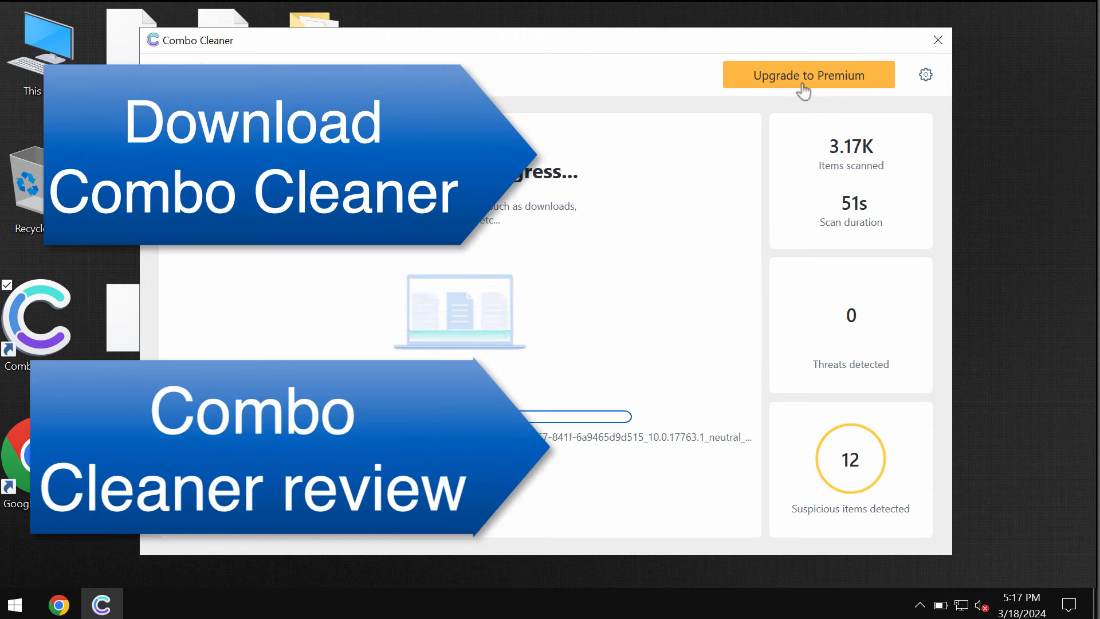
Show Combo Cleaner's Upgrade to Premium offer page.
click(809, 75)
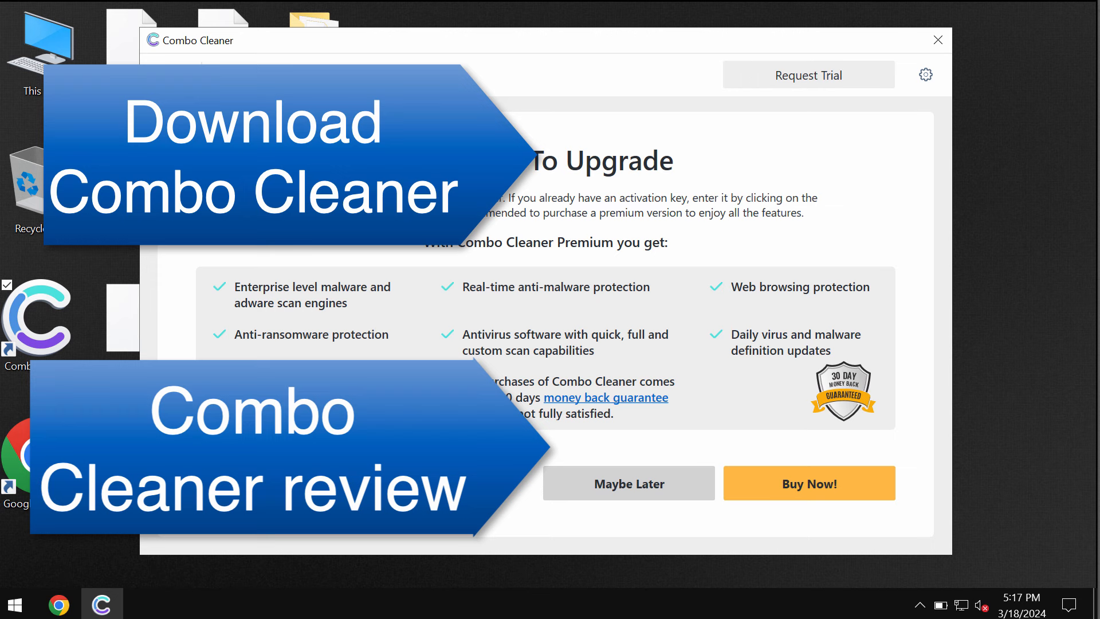